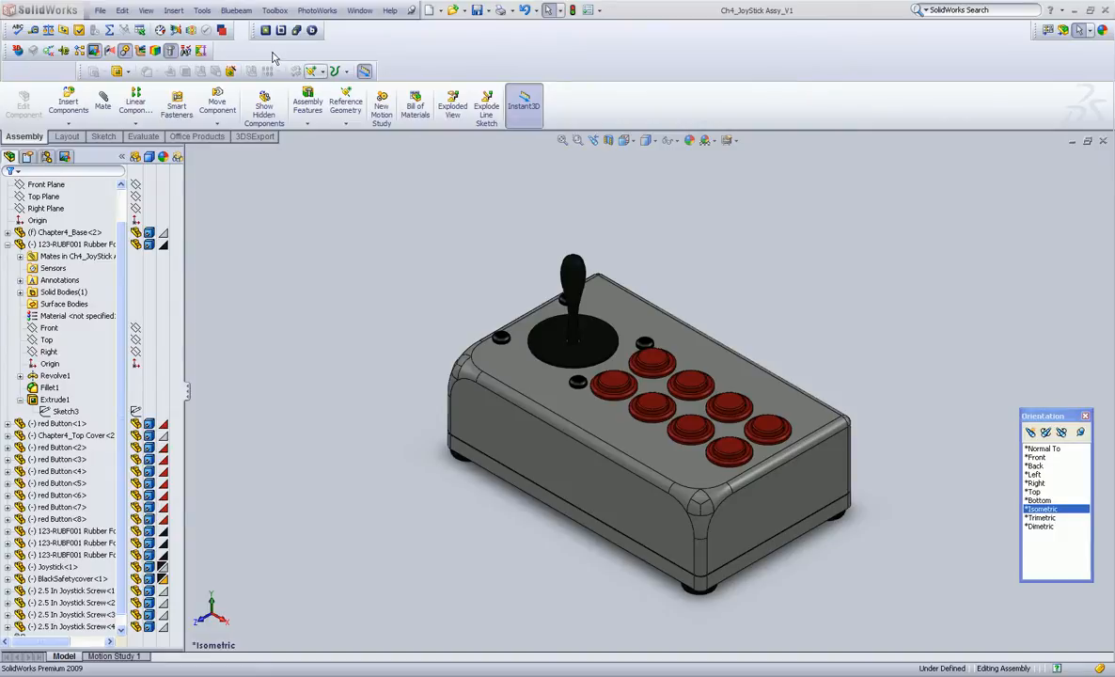
Bring up the PhotoWorks rendering commands for the joystick controller assembly.
left_click(316, 11)
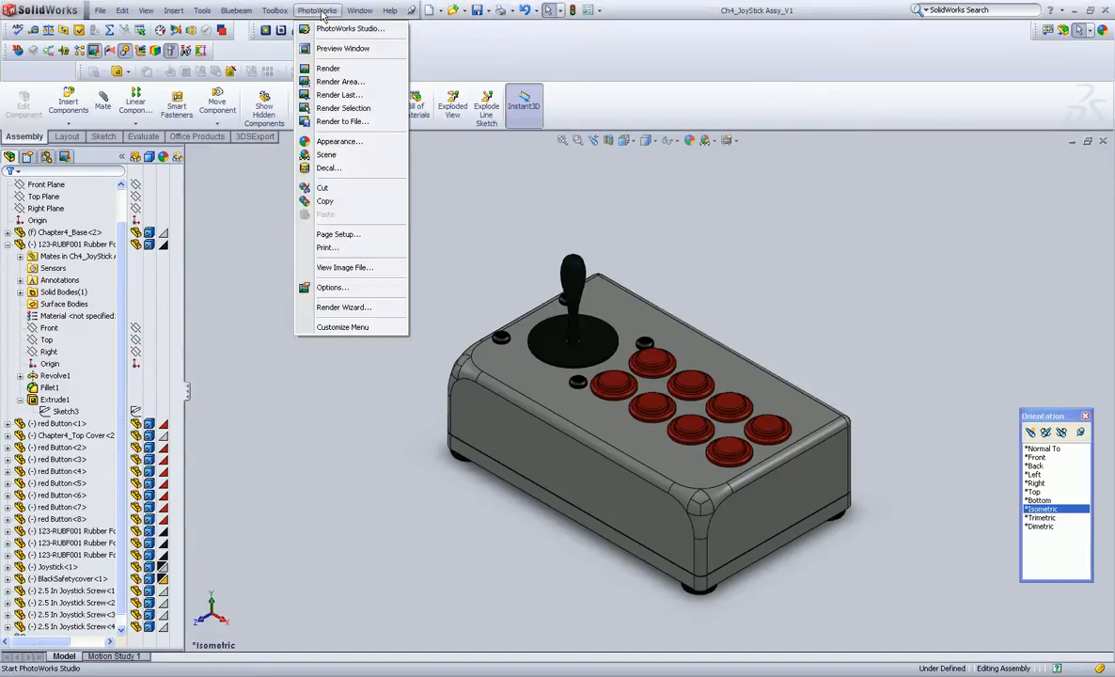
Render the joystick assembly into a glossy photo-realistic image with white housing and red buttons.
left_click(327, 67)
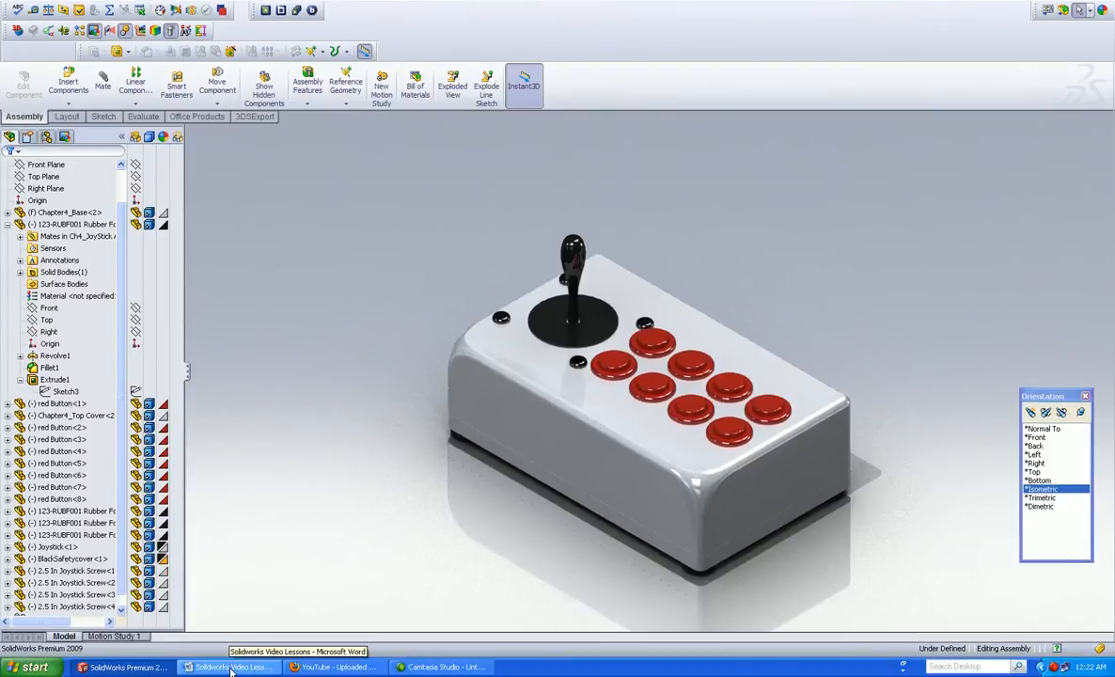
Show the 'Solidworks Video Lessons' Word document's chapter list and embedded joystick render.
left_click(231, 665)
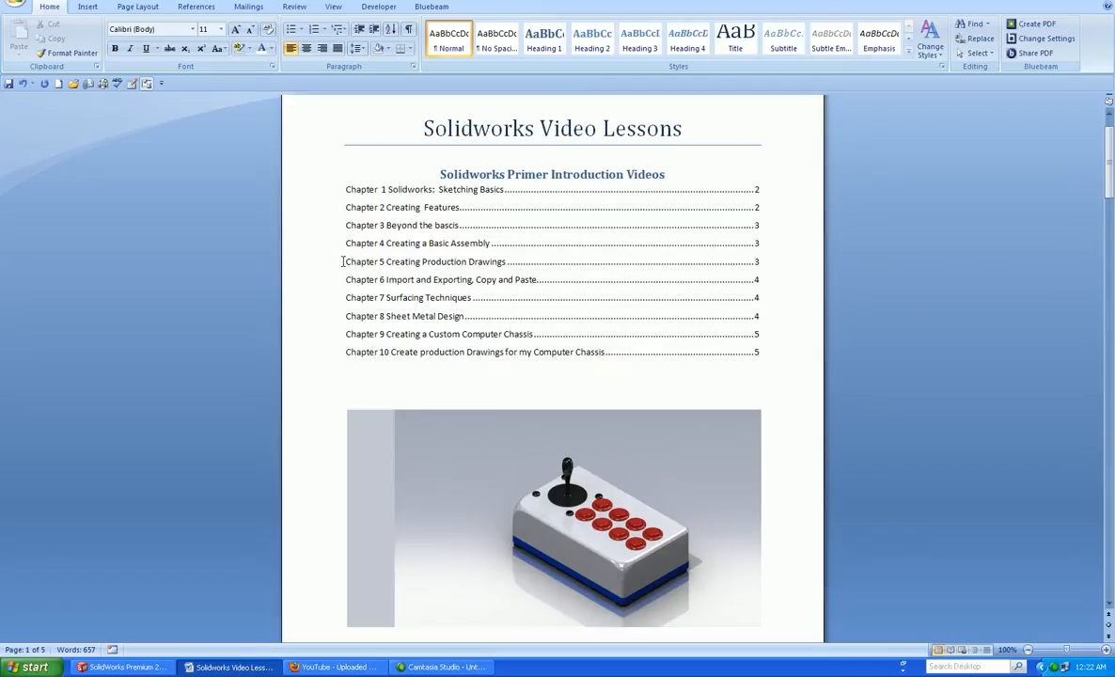
left_click(346, 393)
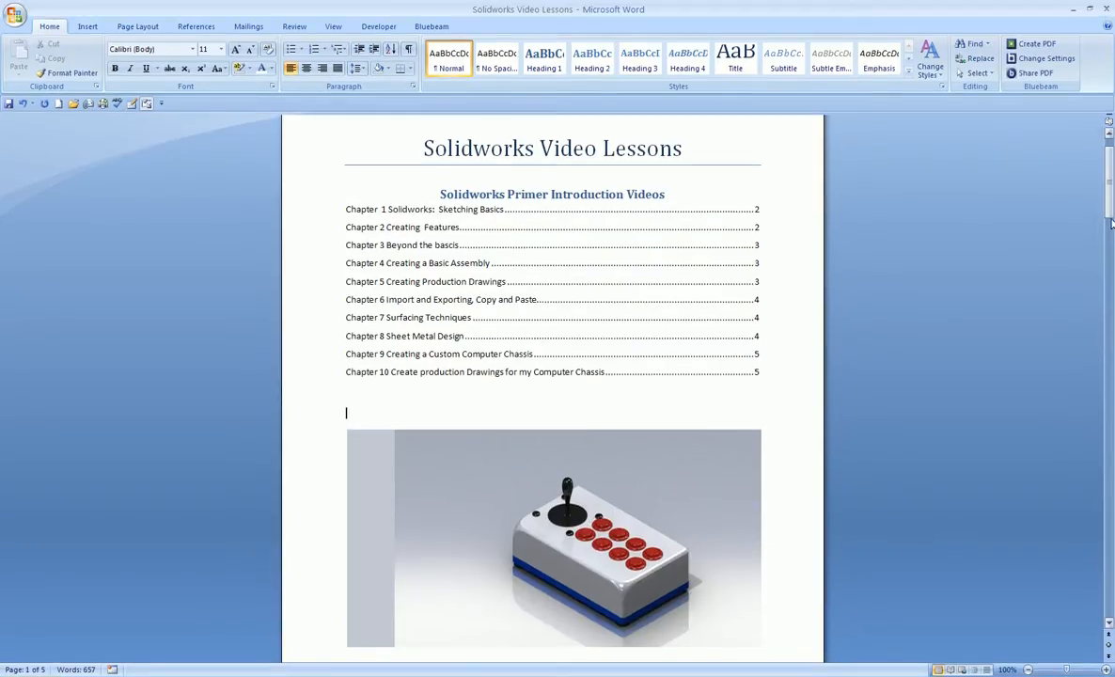
scroll("down", 3)
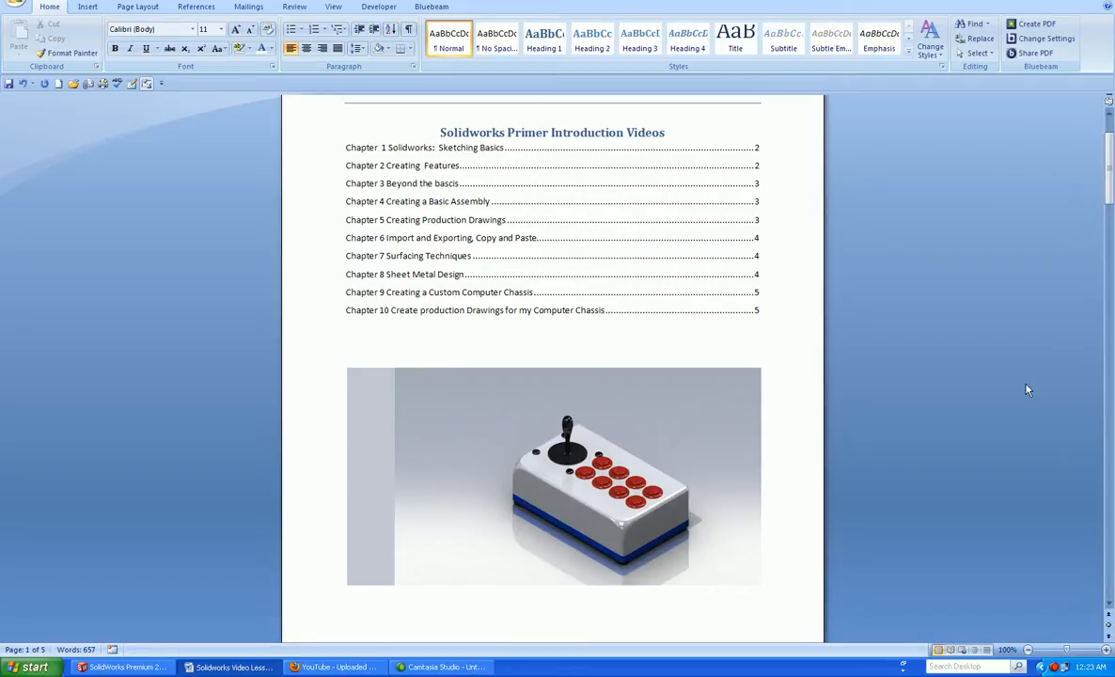
left_click(346, 351)
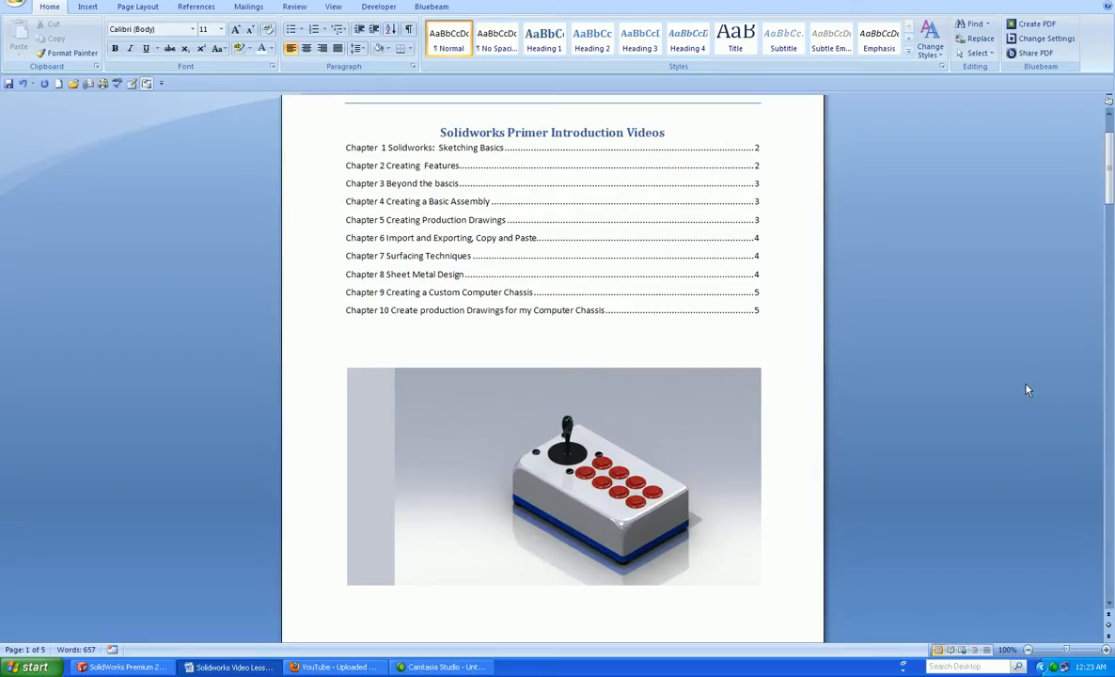
left_click(346, 352)
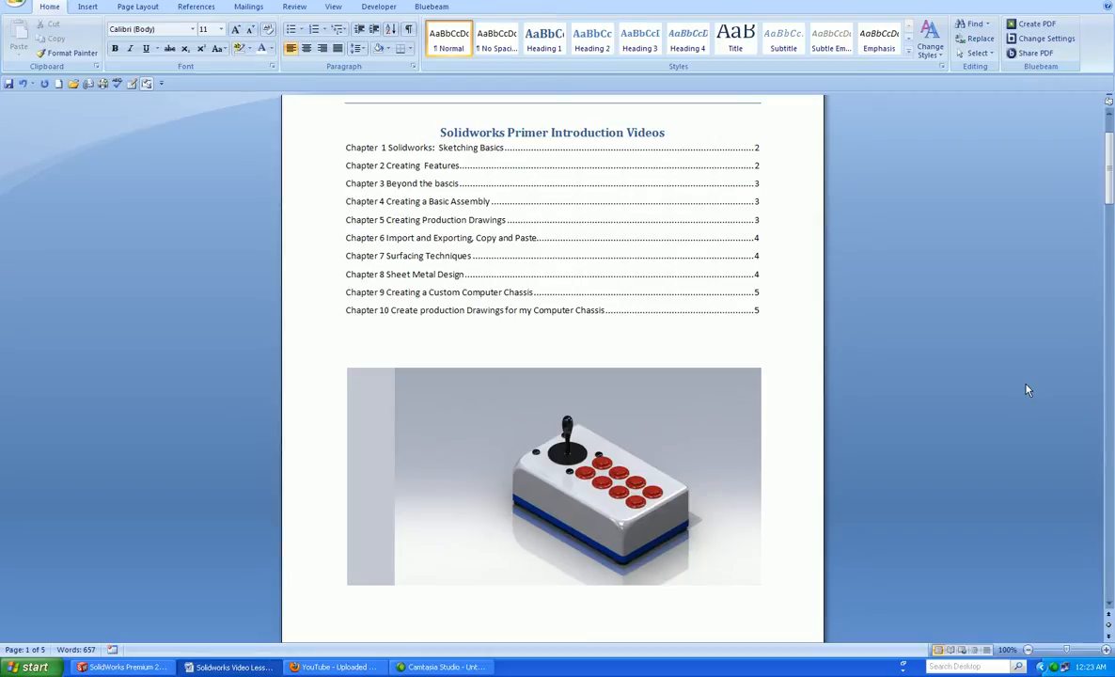
left_click(346, 352)
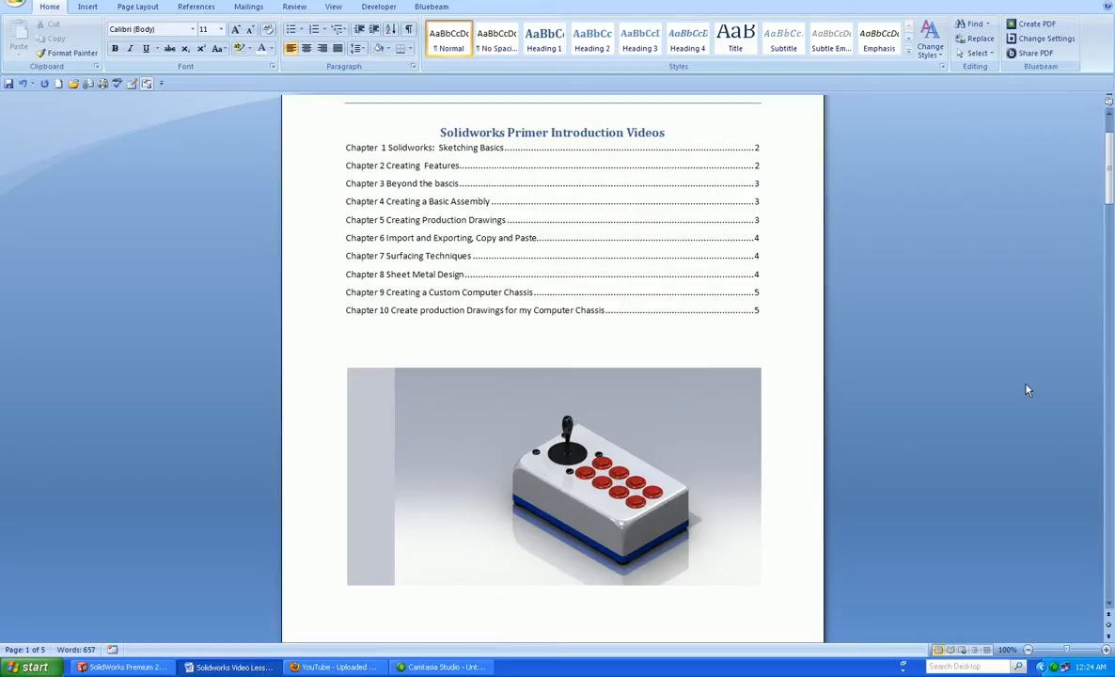
left_click(346, 351)
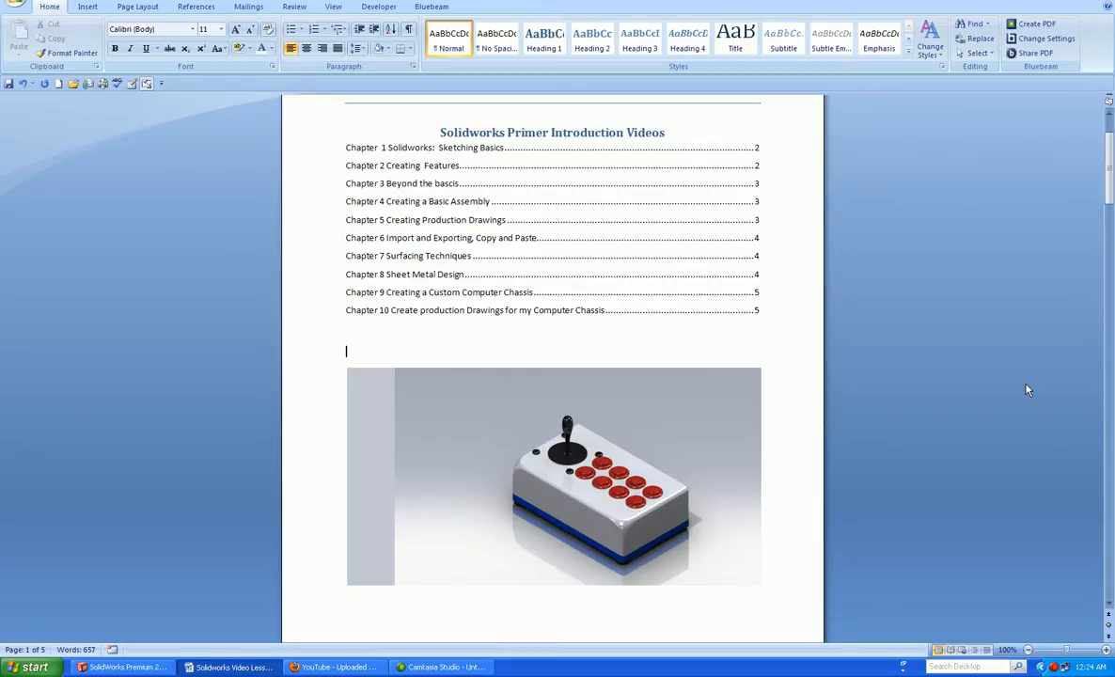